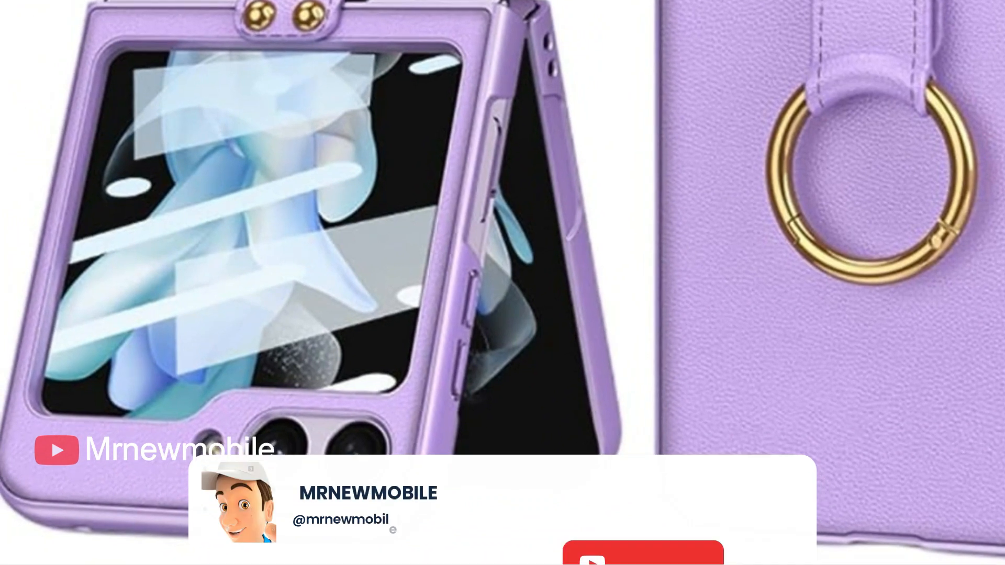
click(643, 504)
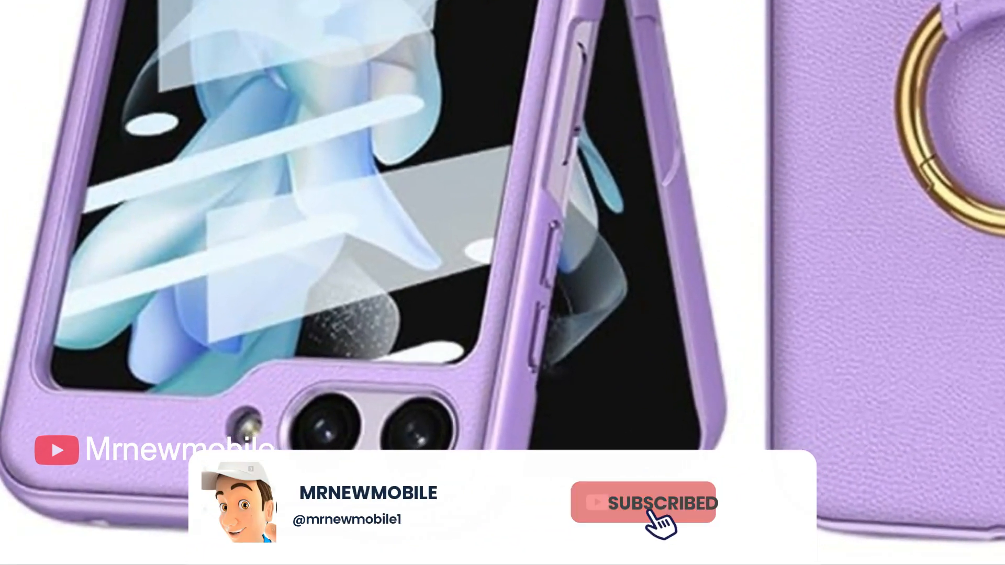